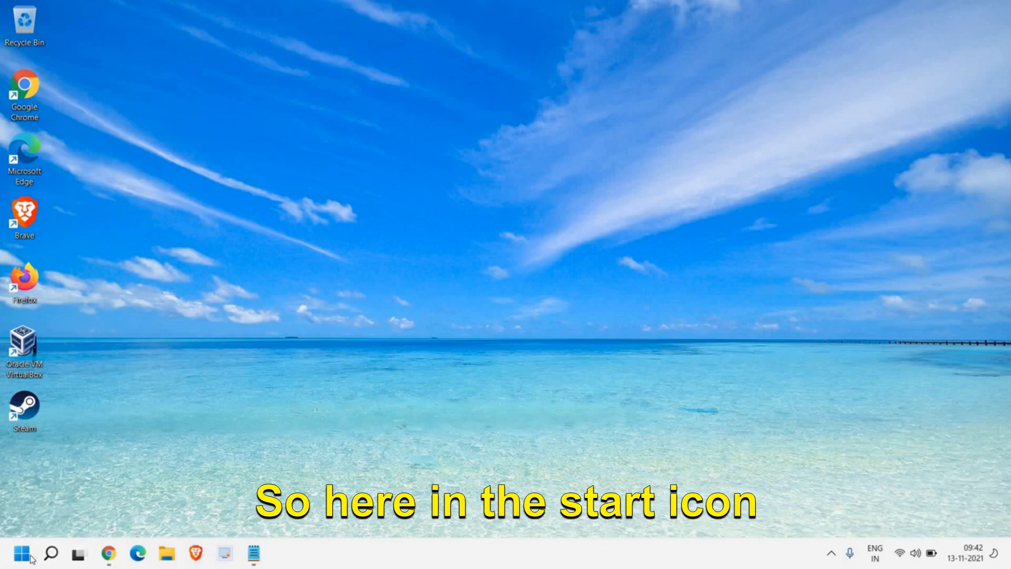
Launch Device Manager from the Start button's quick-link menu.
right_click(8, 553)
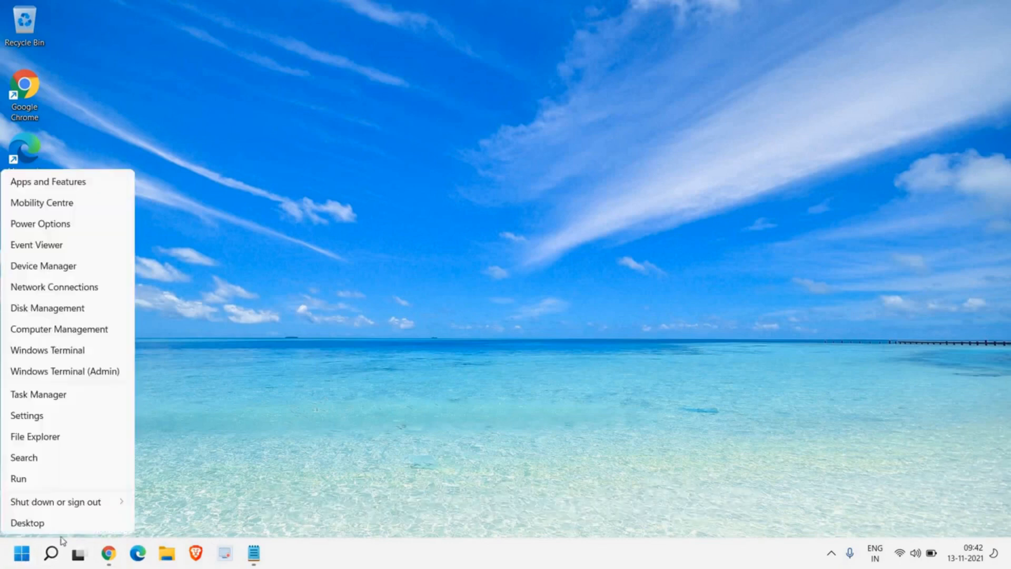
click(43, 266)
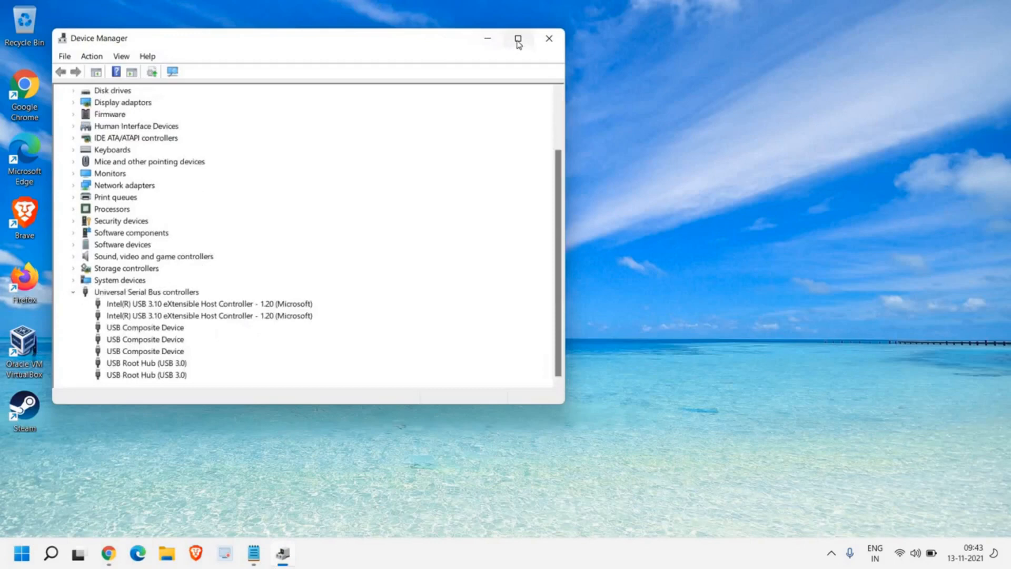
Maximise Device Manager and untick 'Allow the computer to turn off this device' for the first Intel USB 3.10 controller.
click(518, 39)
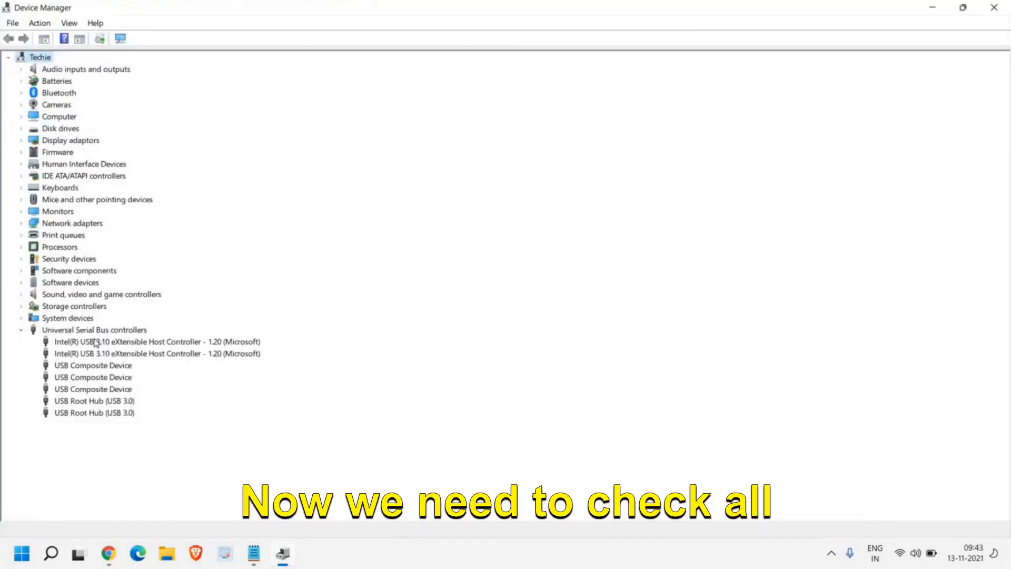
mouse_move(99, 421)
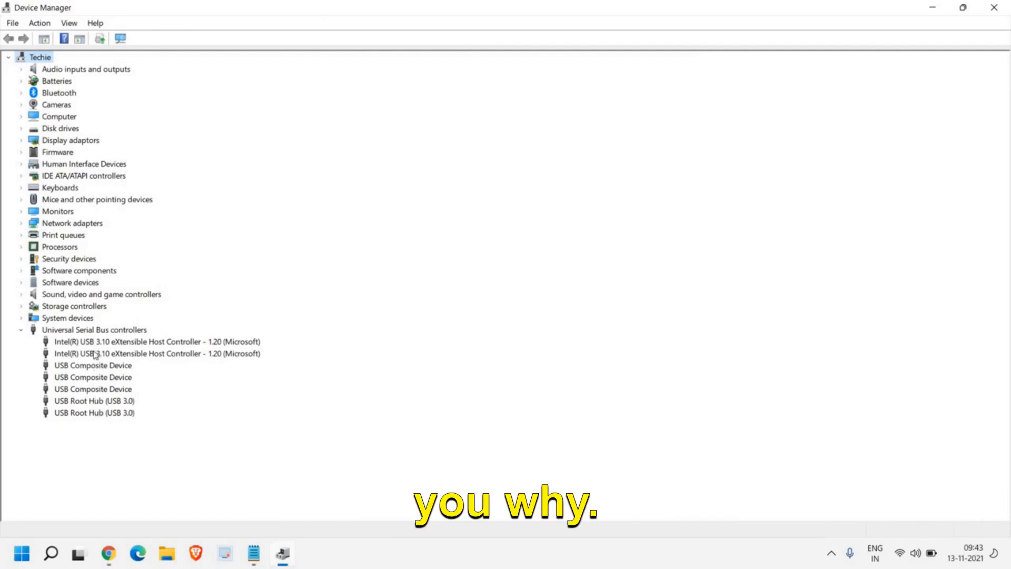
double_click(158, 341)
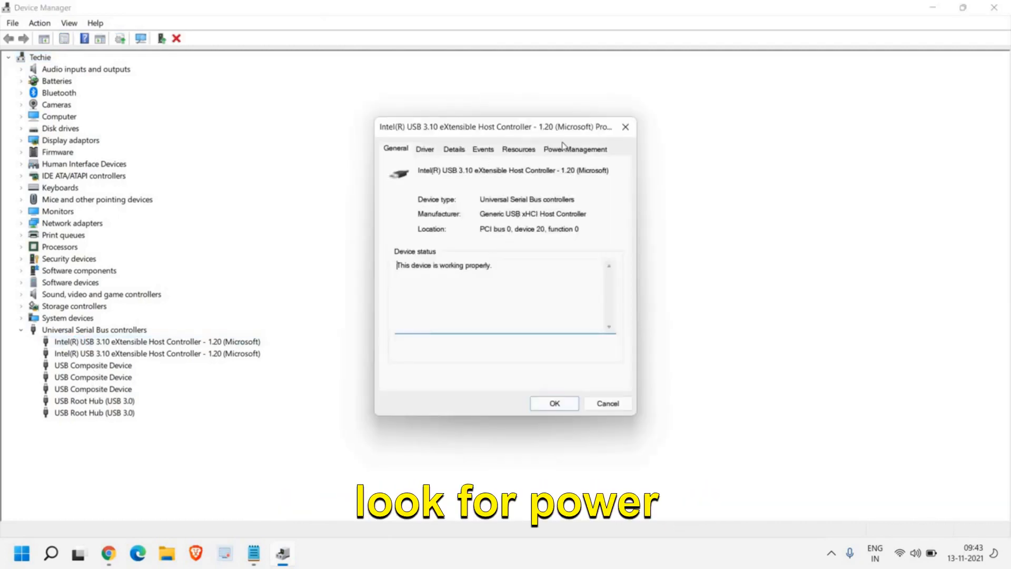
click(575, 149)
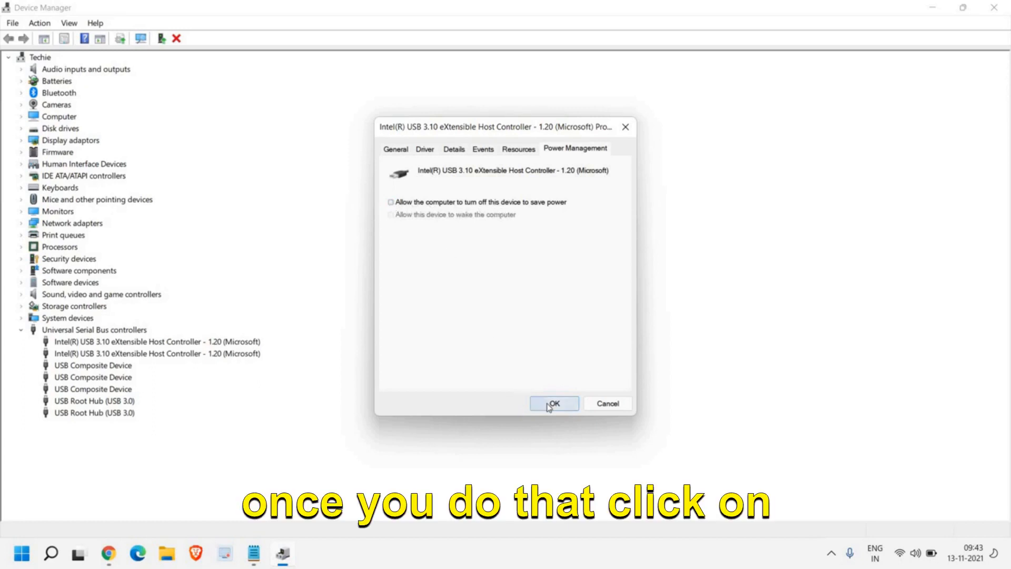
click(553, 403)
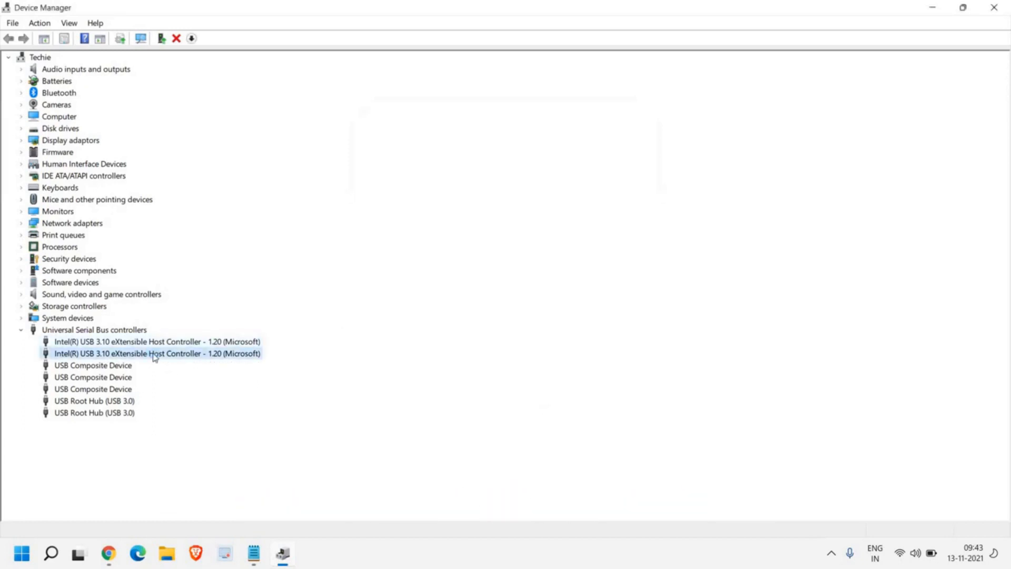
Turn off power saving for the second Intel USB 3.10 controller and check the USB Composite Devices.
double_click(157, 352)
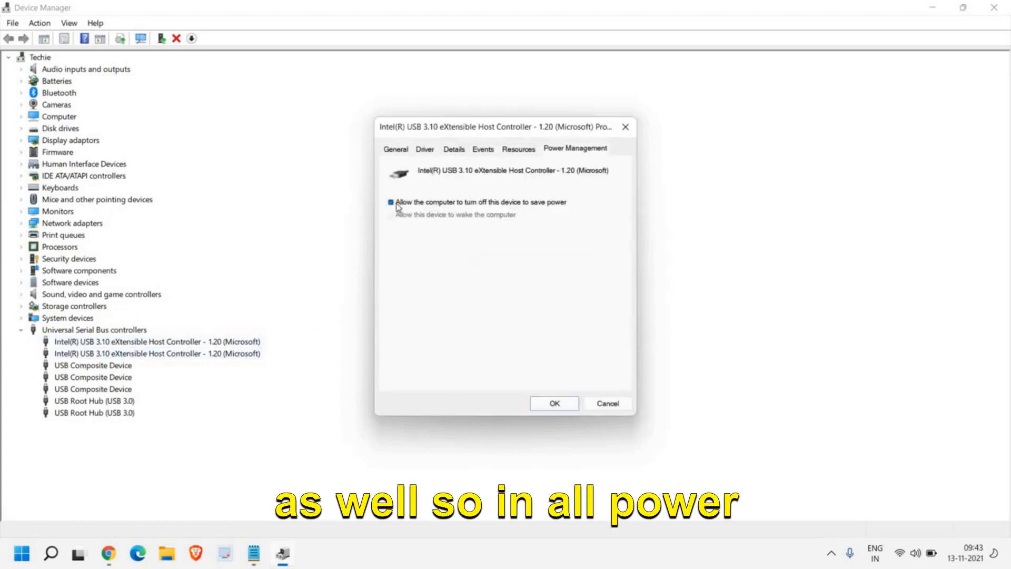
click(553, 403)
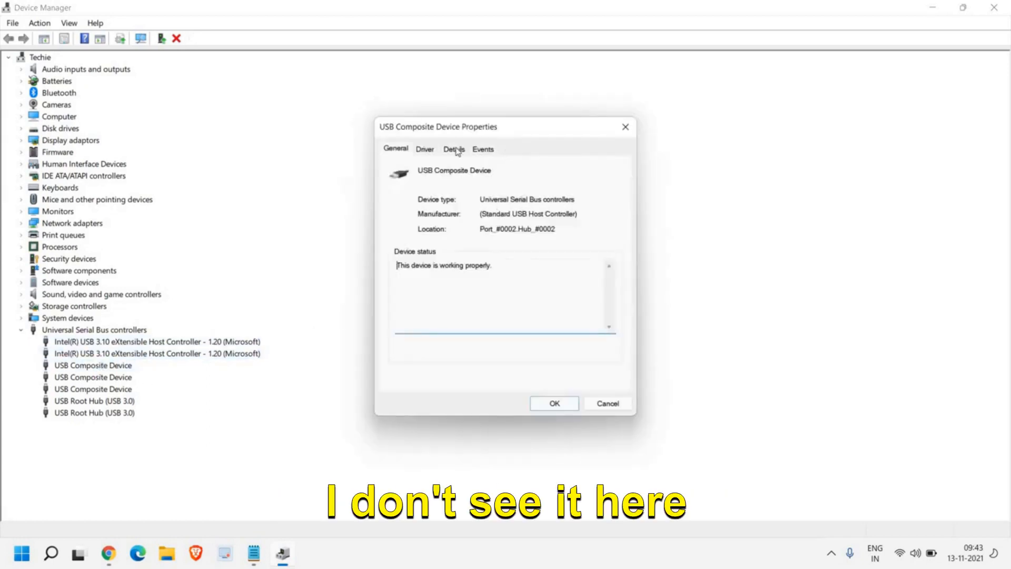
click(552, 403)
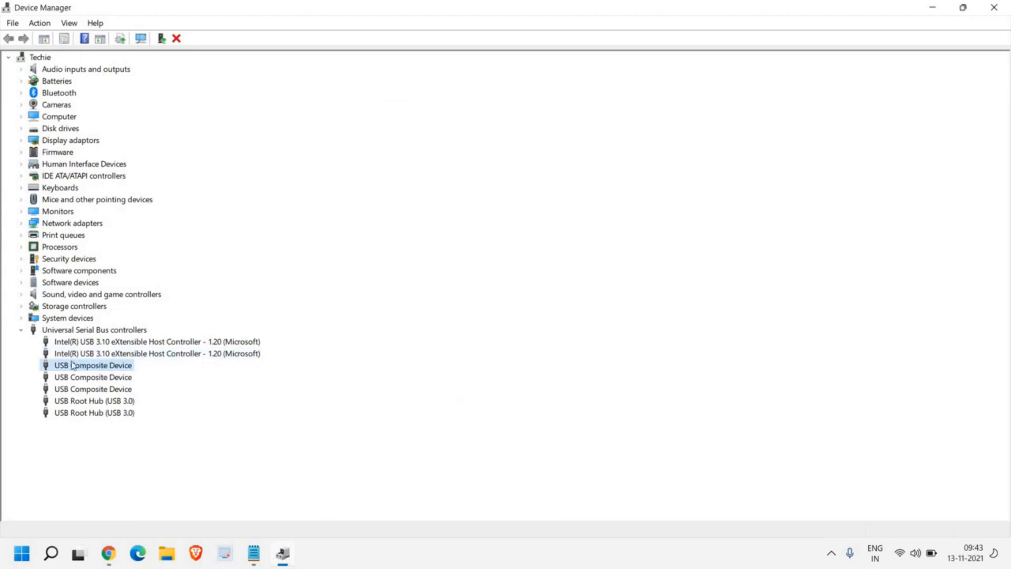
double_click(94, 365)
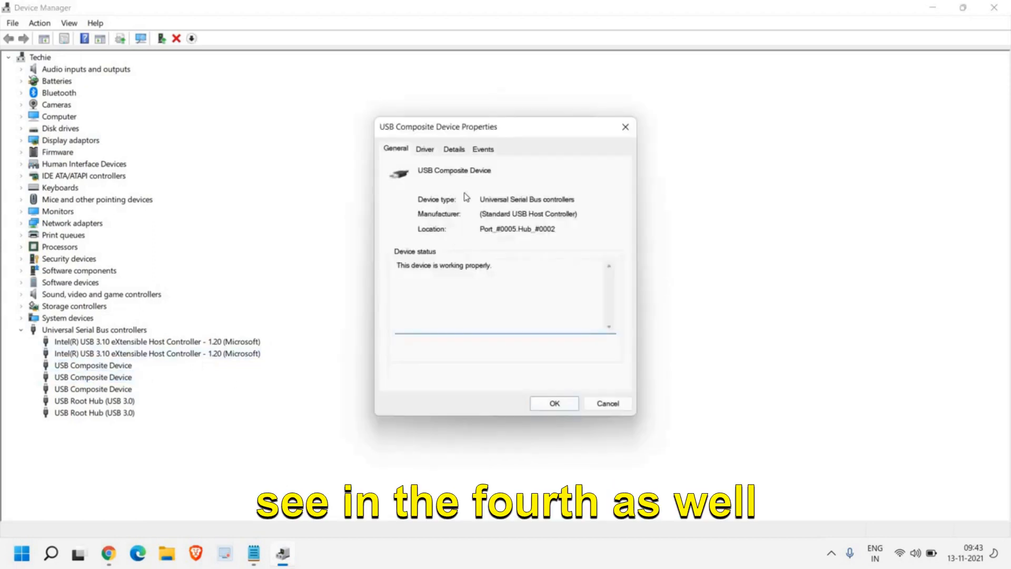
click(553, 403)
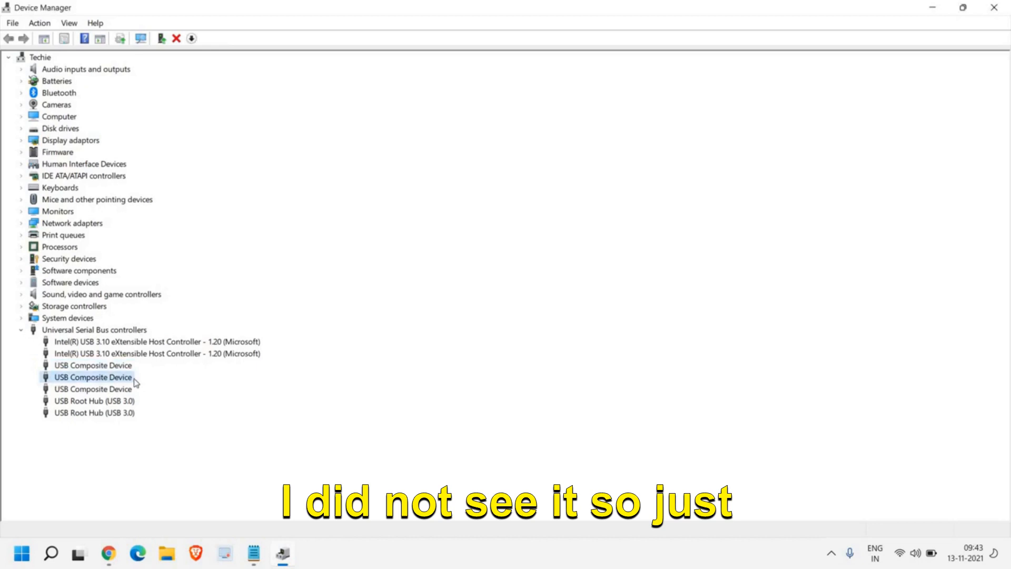
Untick the power-saving box for both USB Root Hubs (USB 3.0), then close Device Manager.
double_click(93, 377)
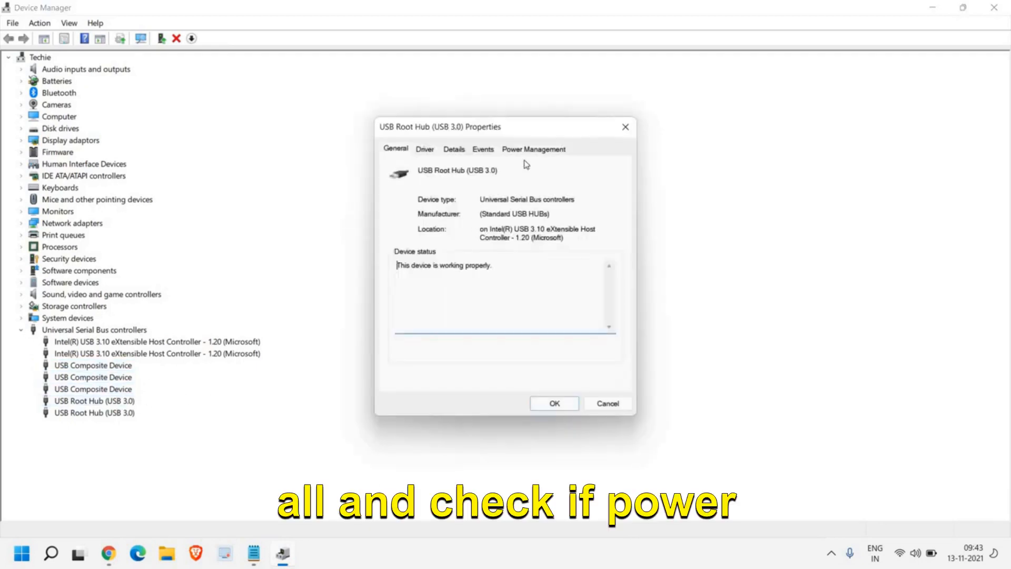
click(533, 149)
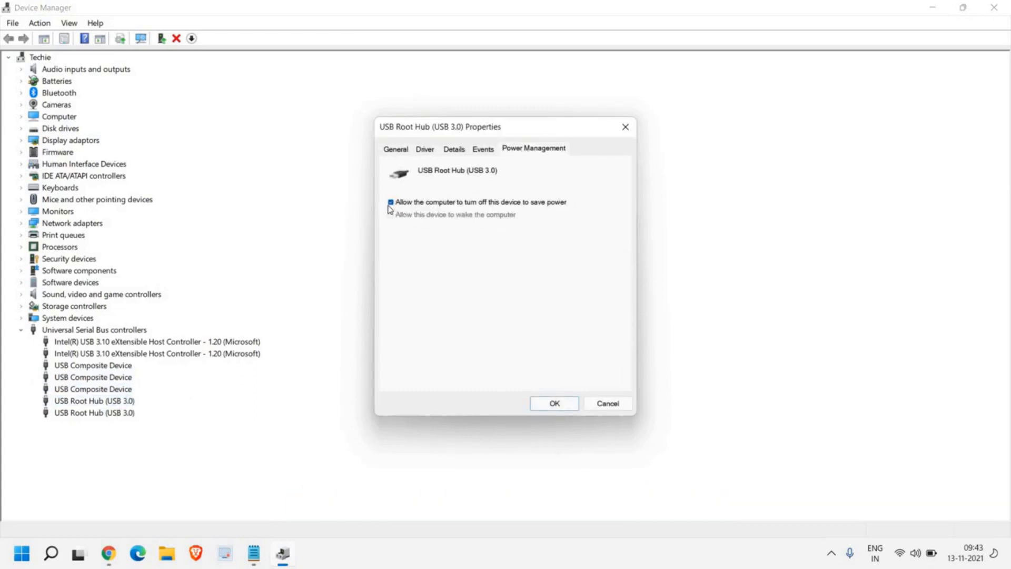
click(390, 203)
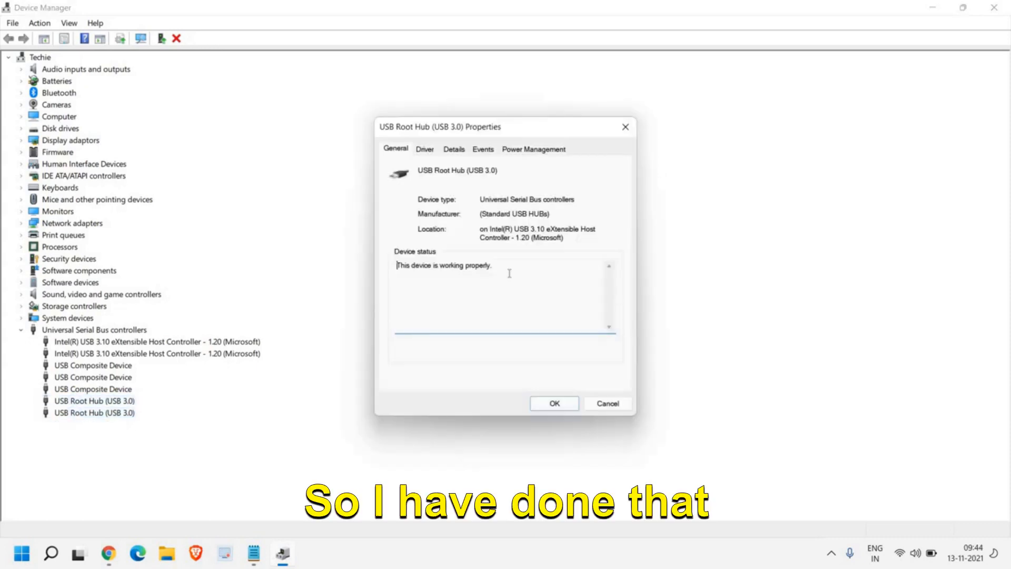
click(532, 148)
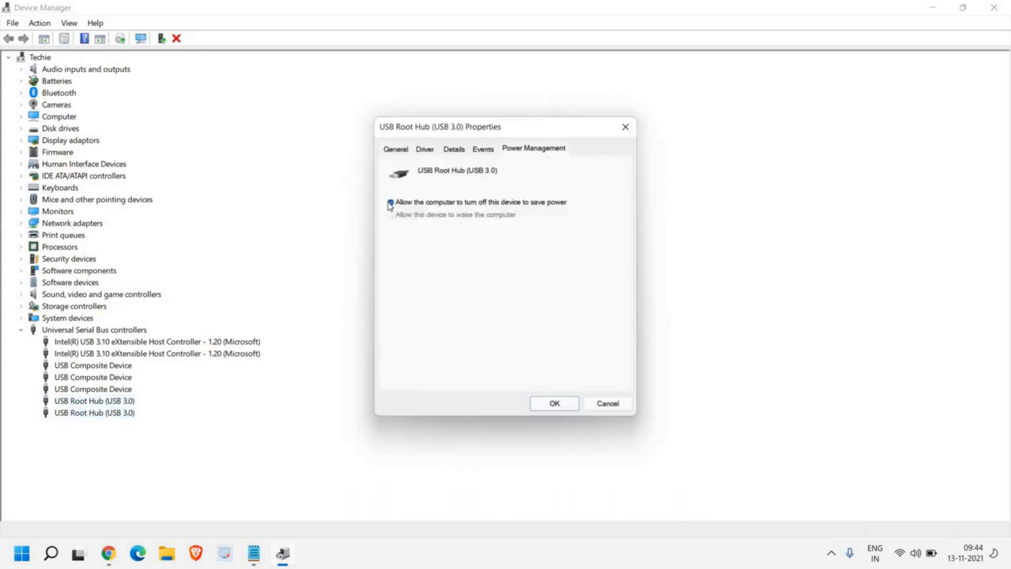
click(391, 202)
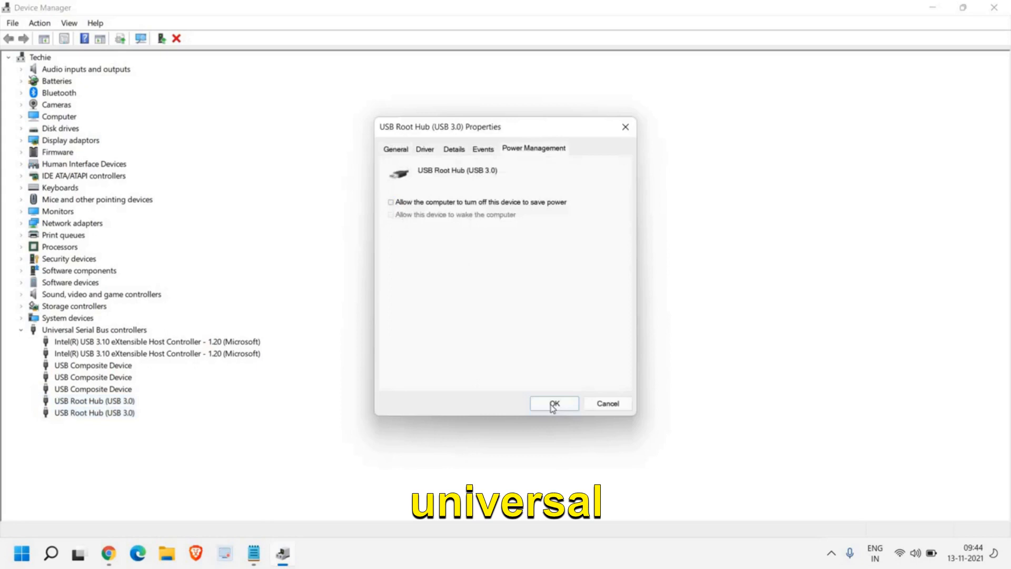
click(553, 403)
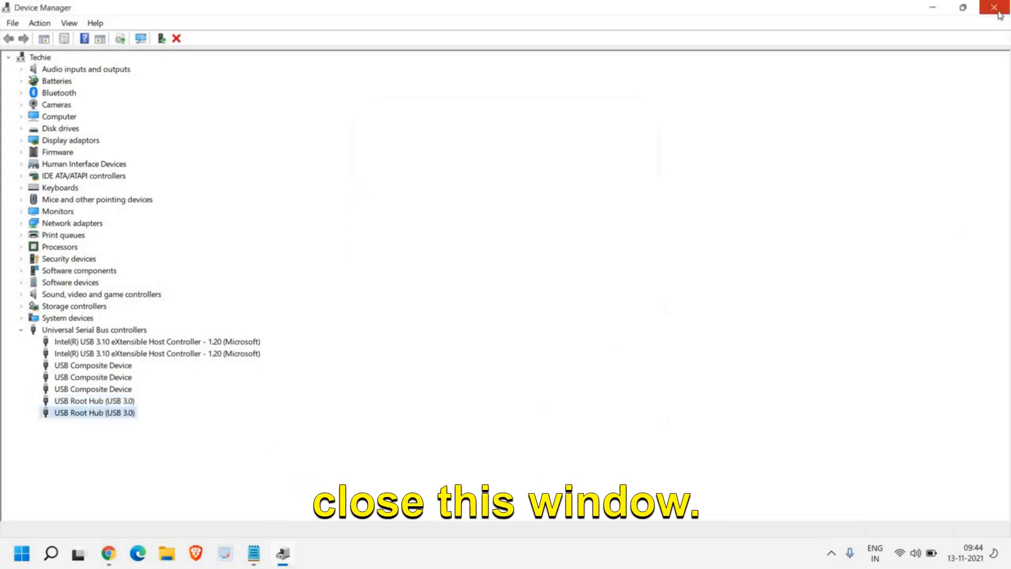
click(998, 7)
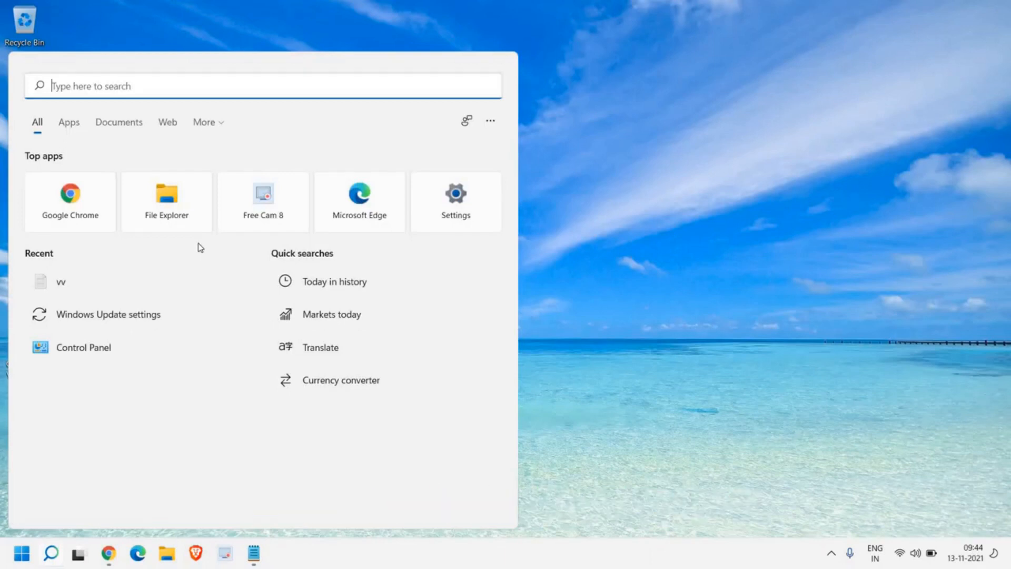
Search for 'camera' and go to the Camera app's App settings page.
text(camera)
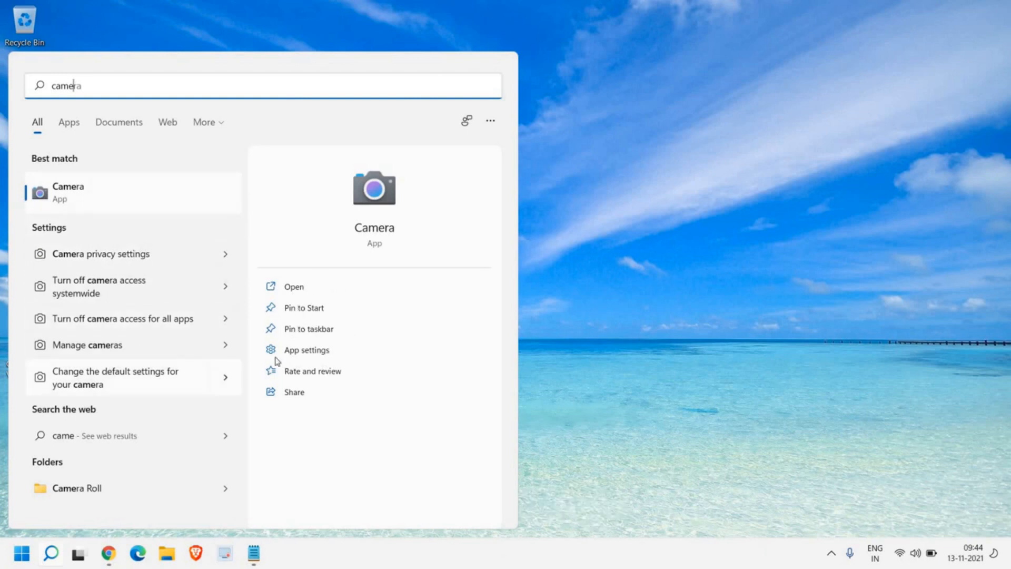
click(306, 350)
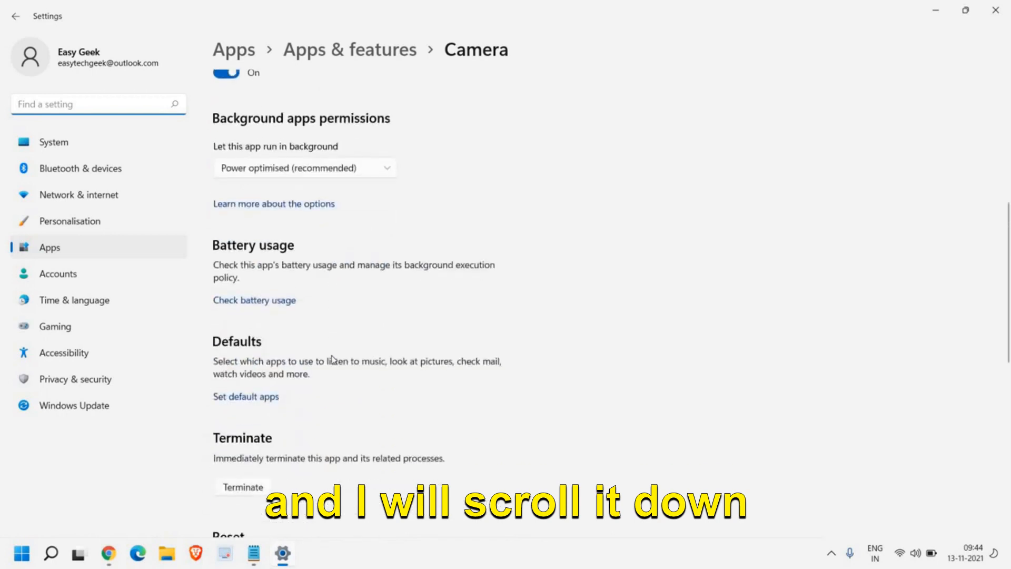
Reset the Camera app and confirm so its data is cleared.
scroll(down, 3)
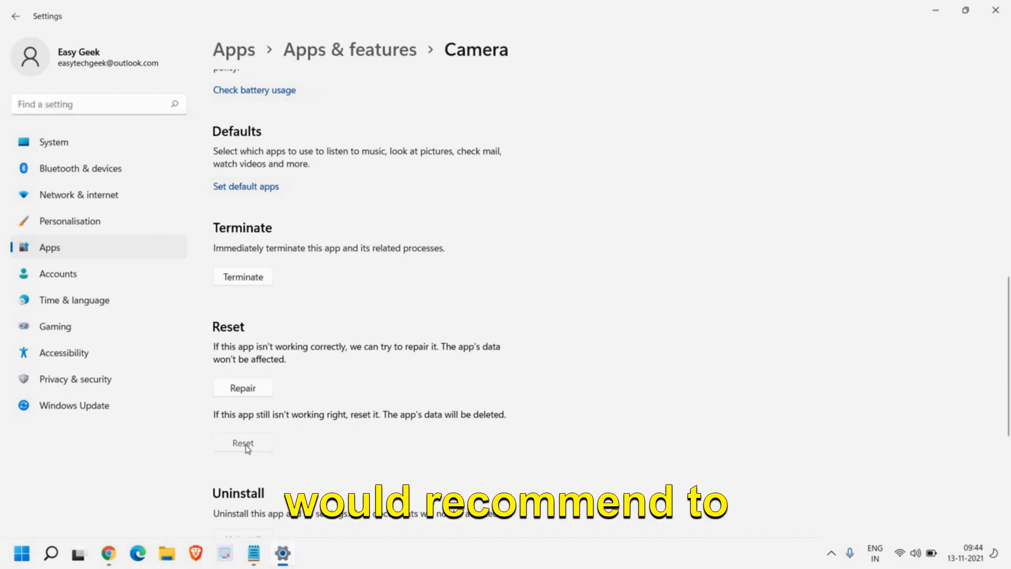
click(242, 443)
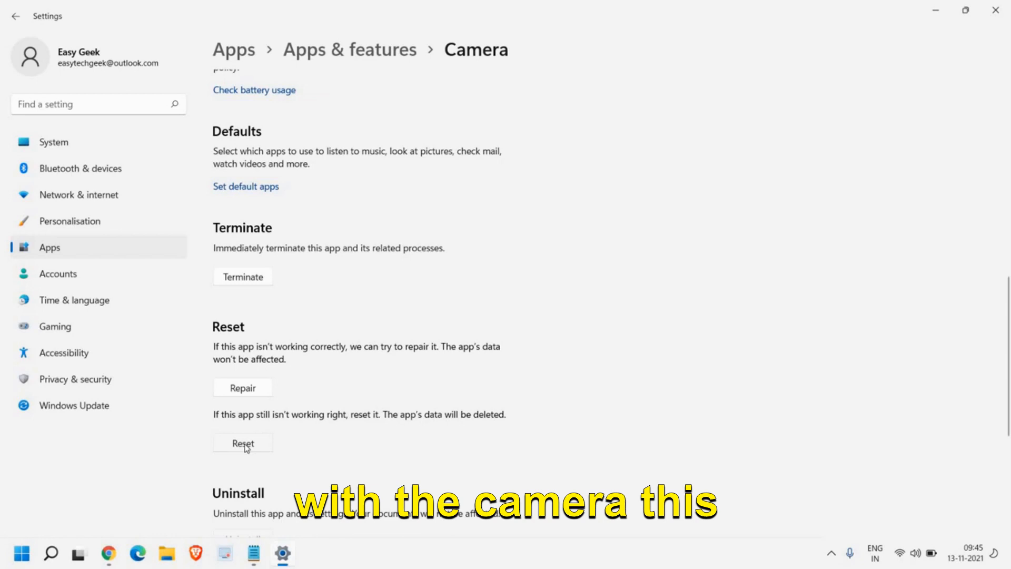
click(242, 444)
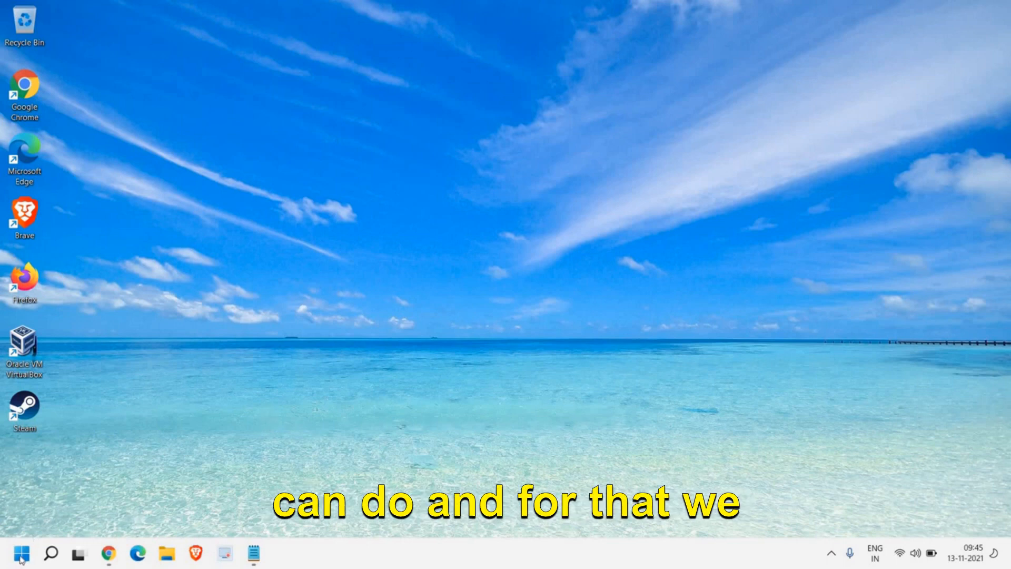
Bring up the Start button's quick-link menu to reopen Device Manager.
right_click(21, 553)
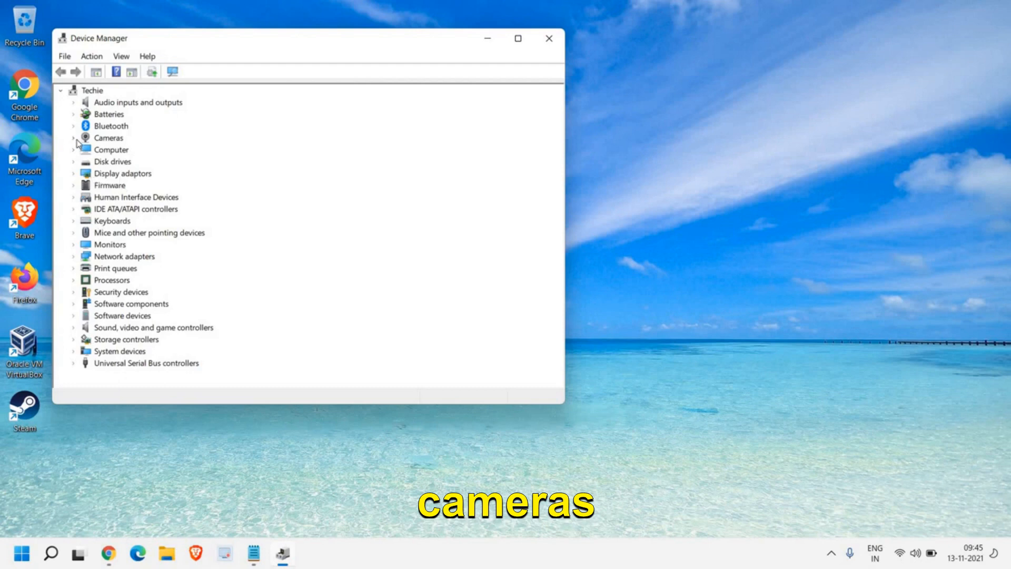
Expand Cameras and bring up the context menu for the XiaoMi USB 2.0 Webcam.
click(73, 137)
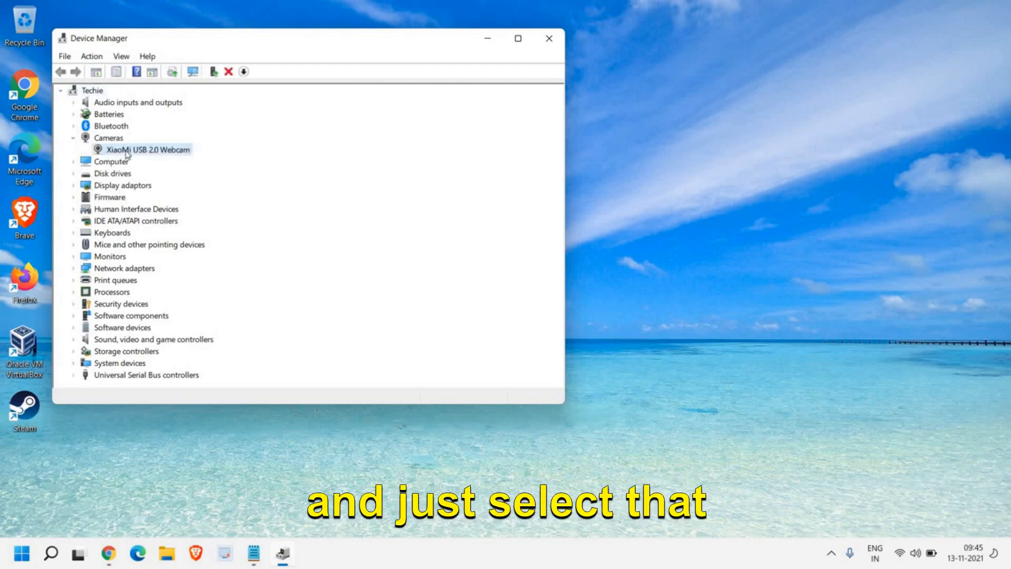
right_click(147, 149)
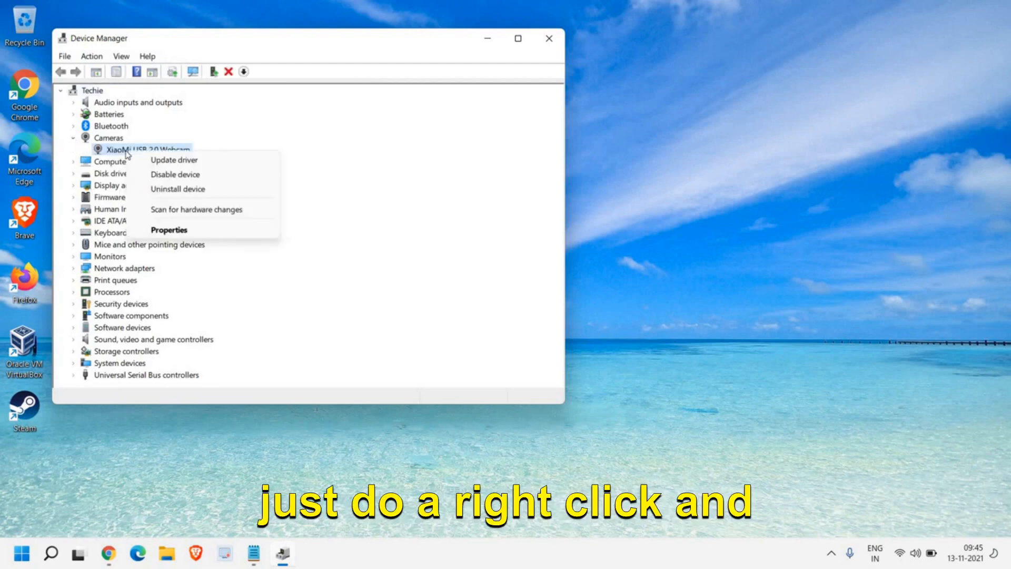
click(173, 159)
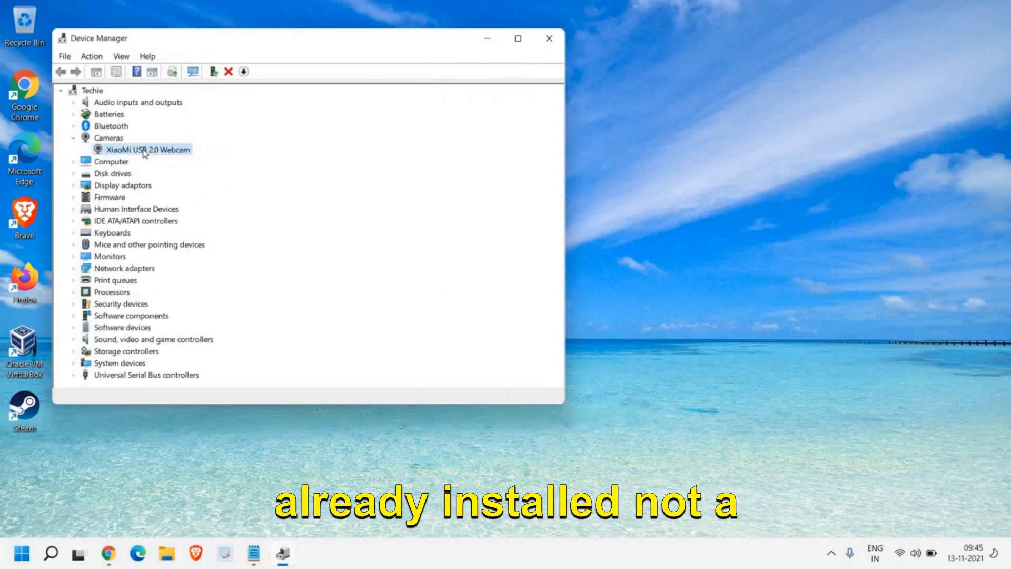
Disable the XiaoMi USB 2.0 Webcam, then enable it again from its context menu.
right_click(148, 148)
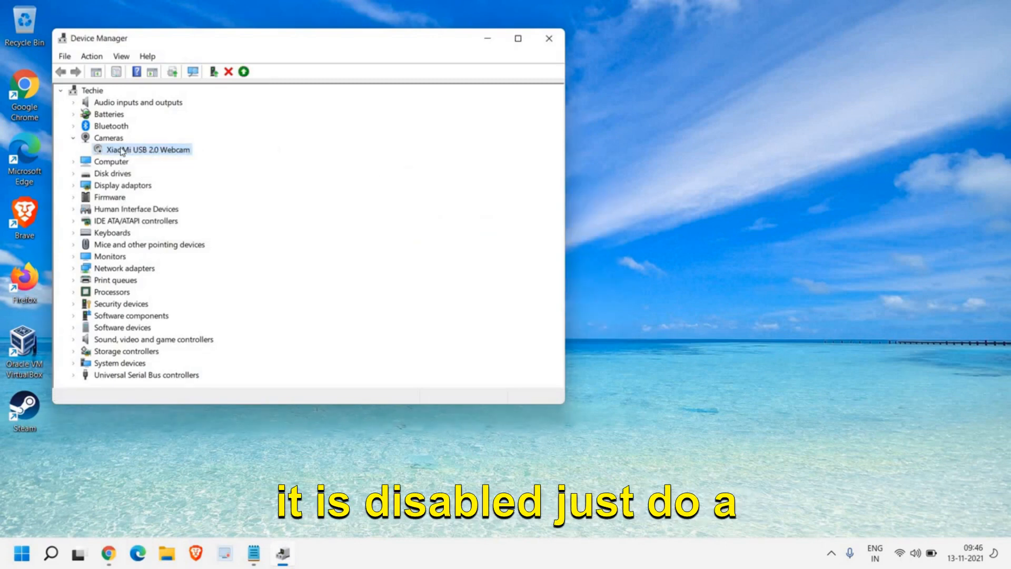
right_click(151, 148)
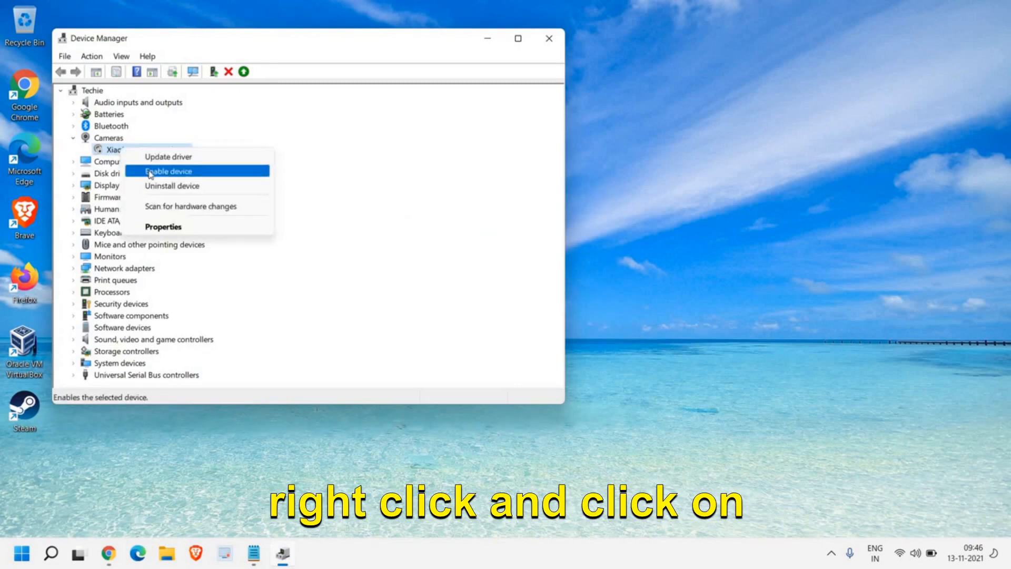
click(169, 170)
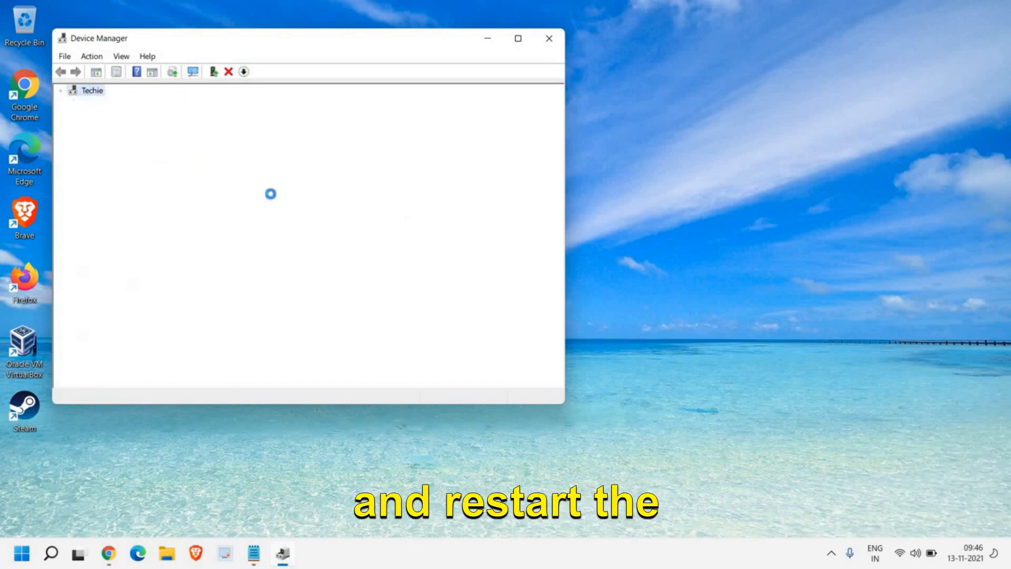